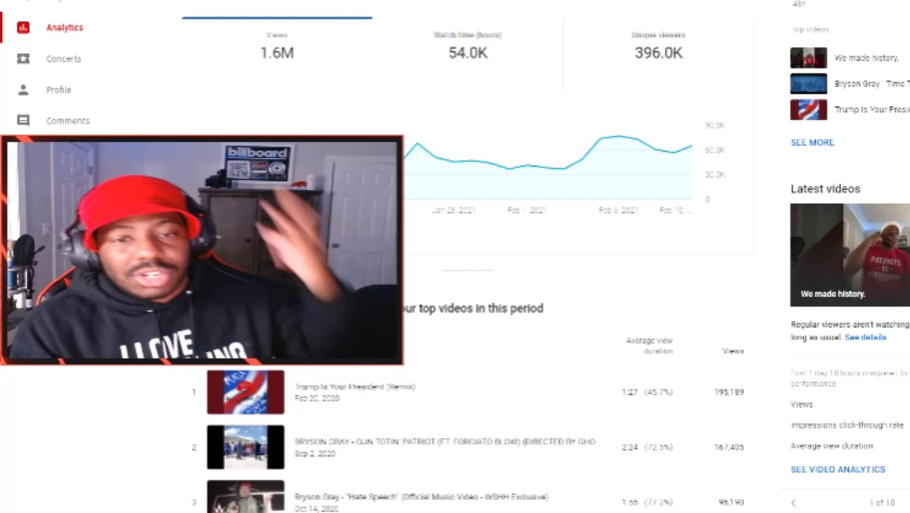
Step: Show the channel's 28-day Revenue analytics: $3,237.24 estimated revenue, $3.62 RPM, top-earning videos
{"action": "scroll", "scroll_direction": "up", "scroll_amount": 3}
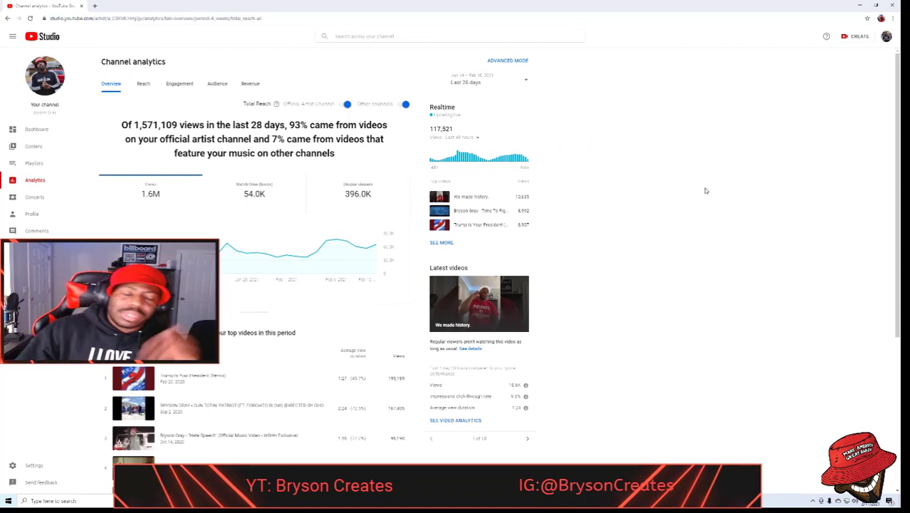
{"action": "mouse_move", "coordinate": [707, 191]}
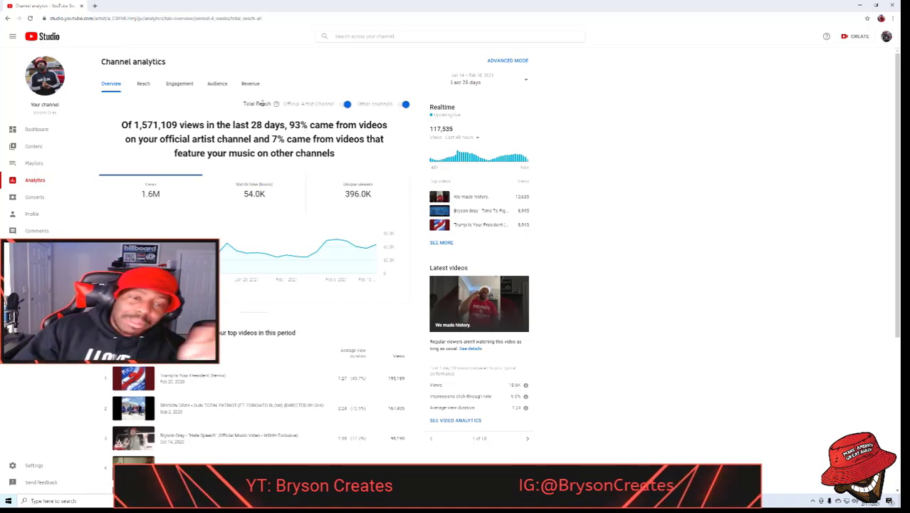
{"action": "left_click", "coordinate": [251, 83]}
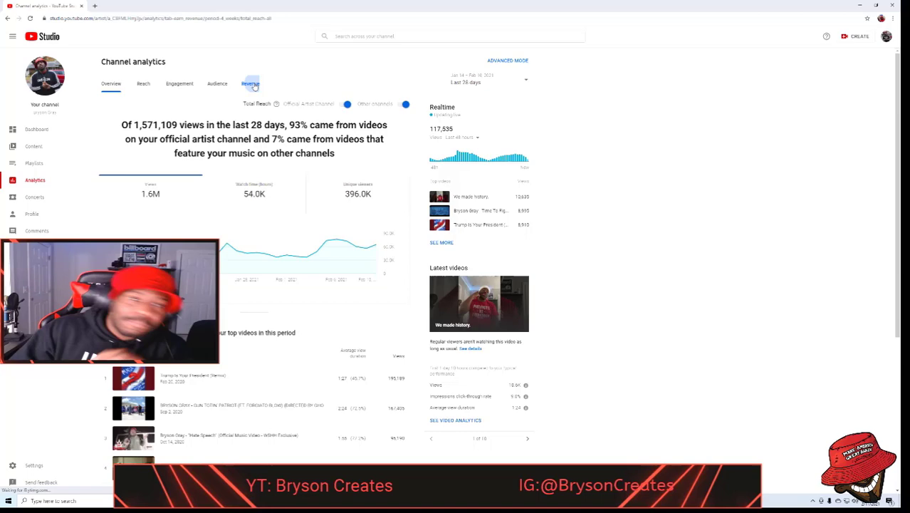
{"action": "left_click", "coordinate": [251, 83]}
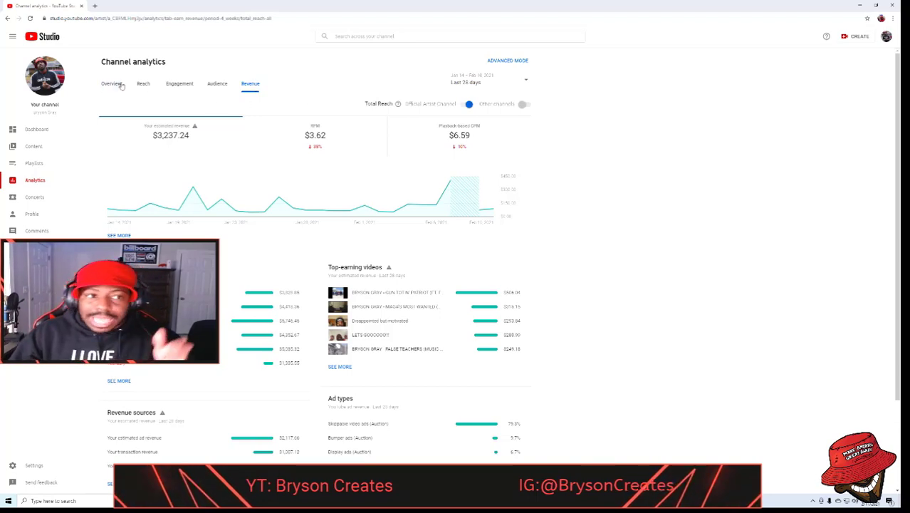
{"action": "mouse_move", "coordinate": [425, 135]}
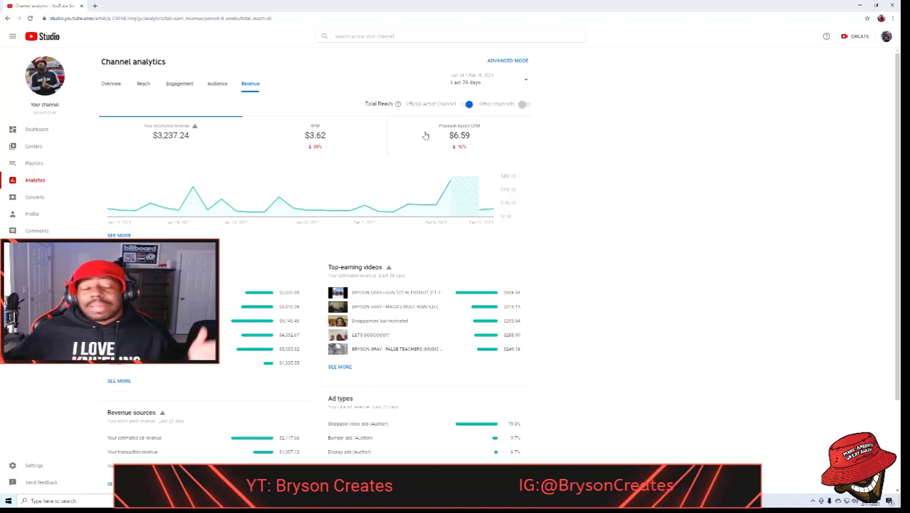
{"action": "mouse_move", "coordinate": [136, 154]}
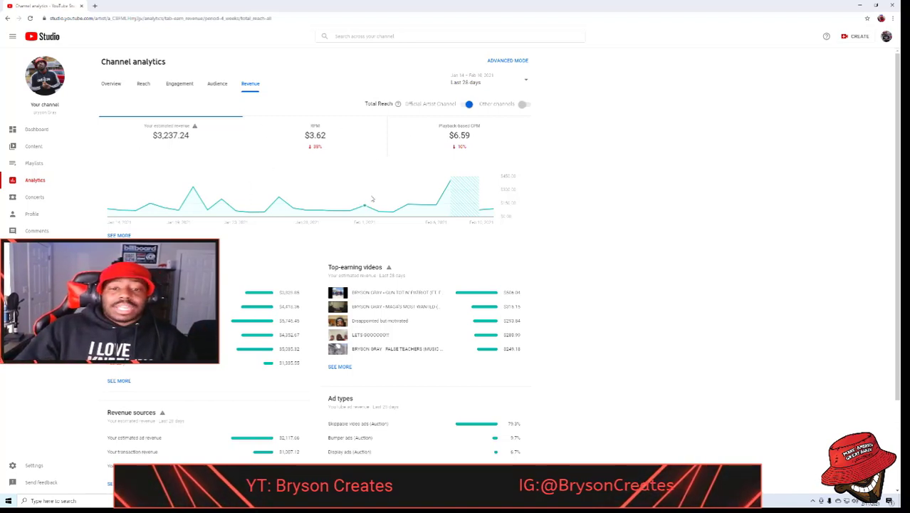
{"action": "scroll", "scroll_direction": "down", "scroll_amount": 3}
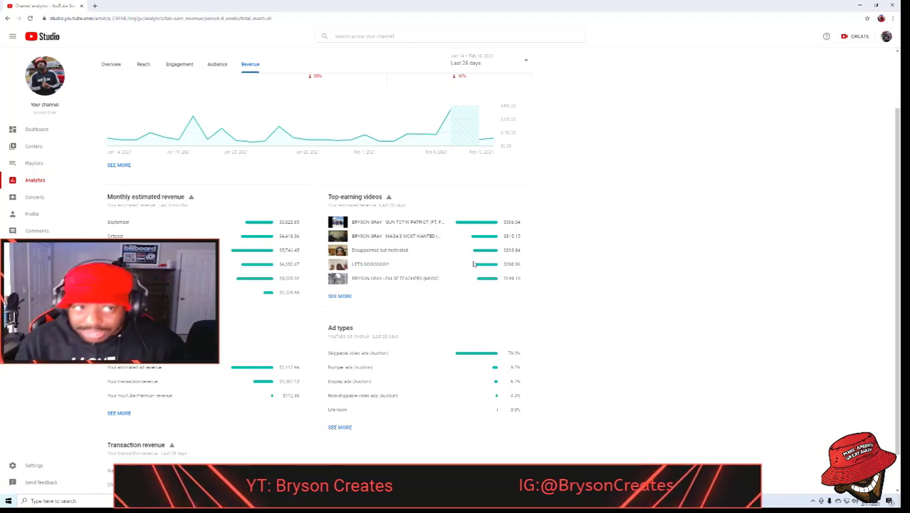
{"action": "scroll", "scroll_direction": "up", "scroll_amount": 3}
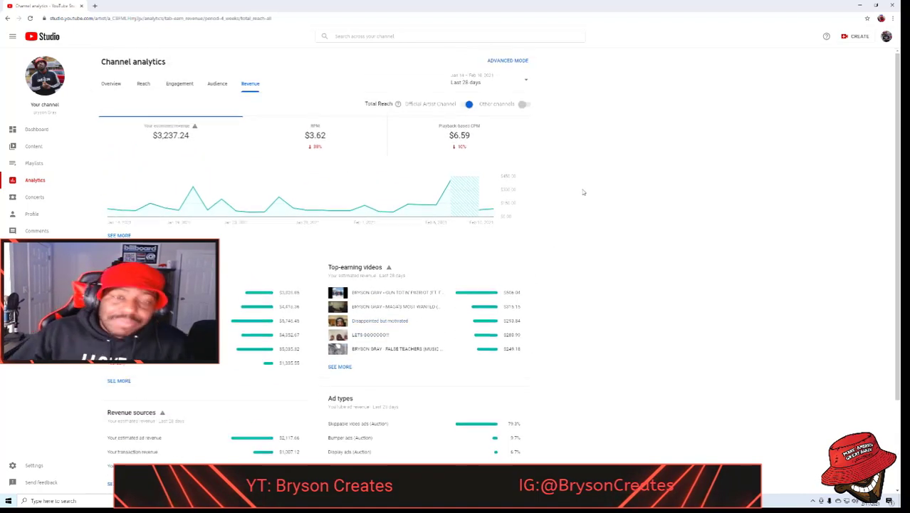
{"action": "mouse_move", "coordinate": [584, 167]}
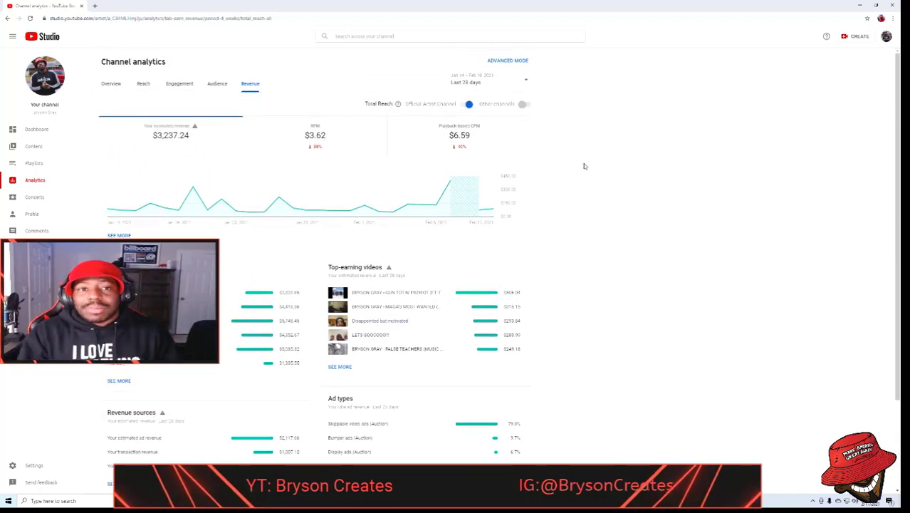